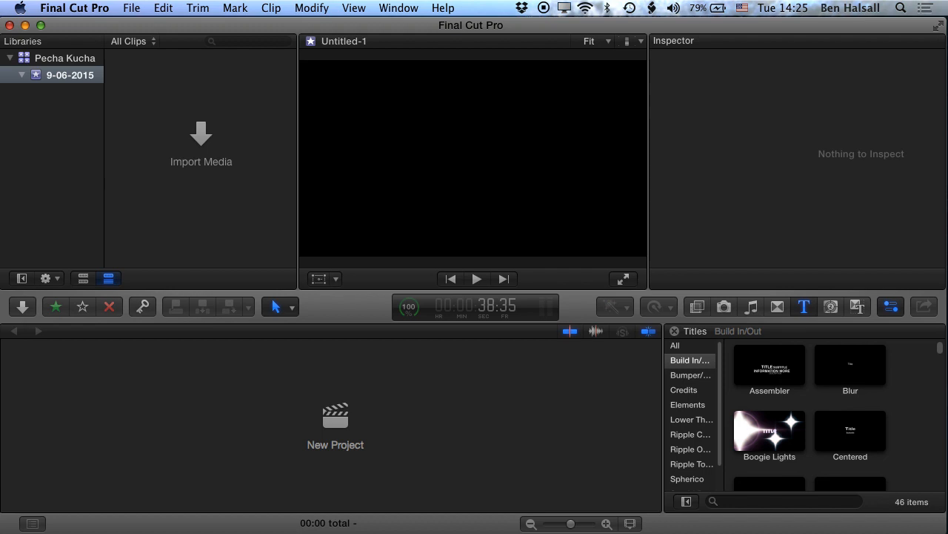
mouse_move(150, 73)
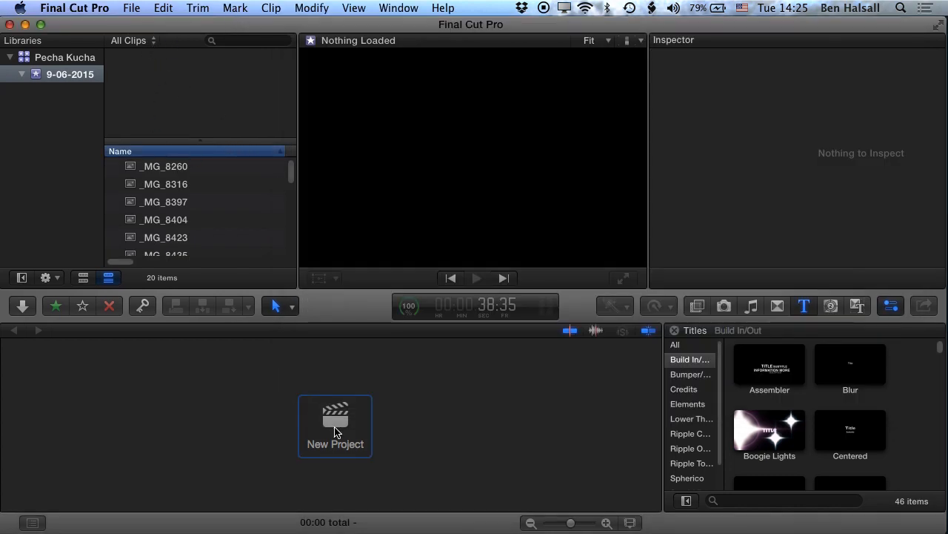
Step: Create a Custom 720p HD 1280x720 29.97p project named 'slideshow presentation'
double_click(335, 423)
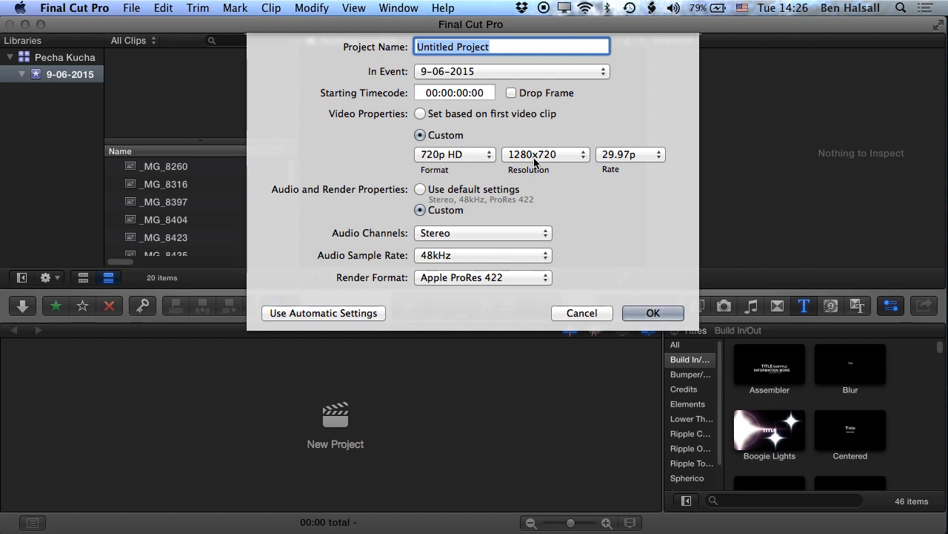
mouse_move(562, 283)
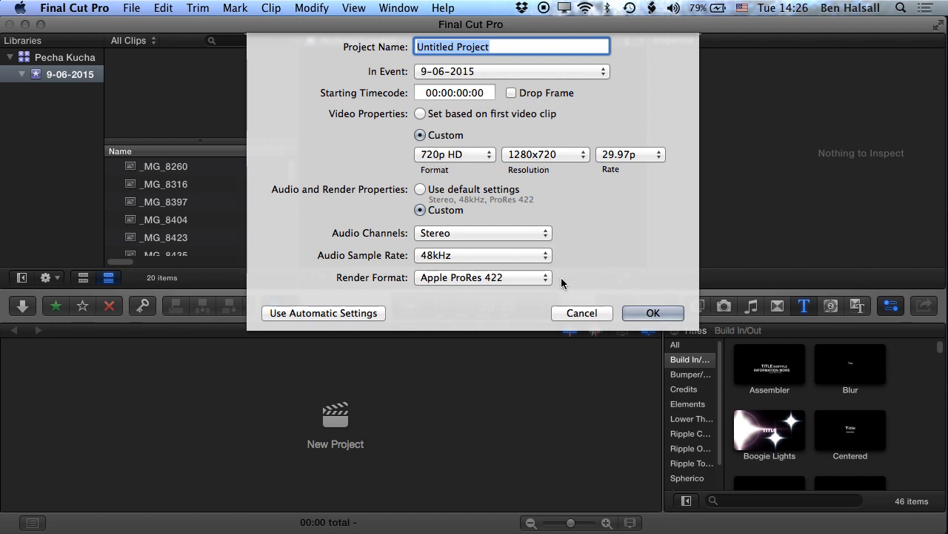
mouse_move(570, 309)
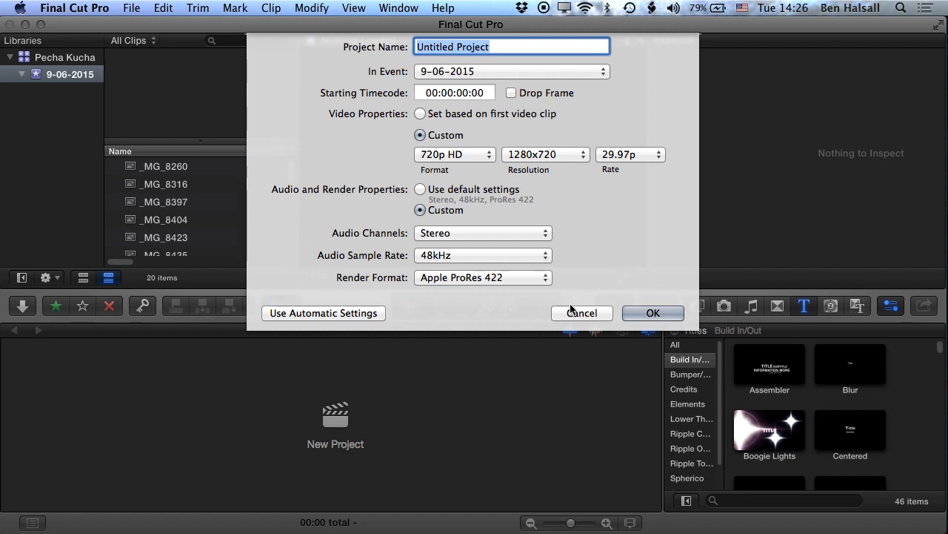
mouse_move(554, 138)
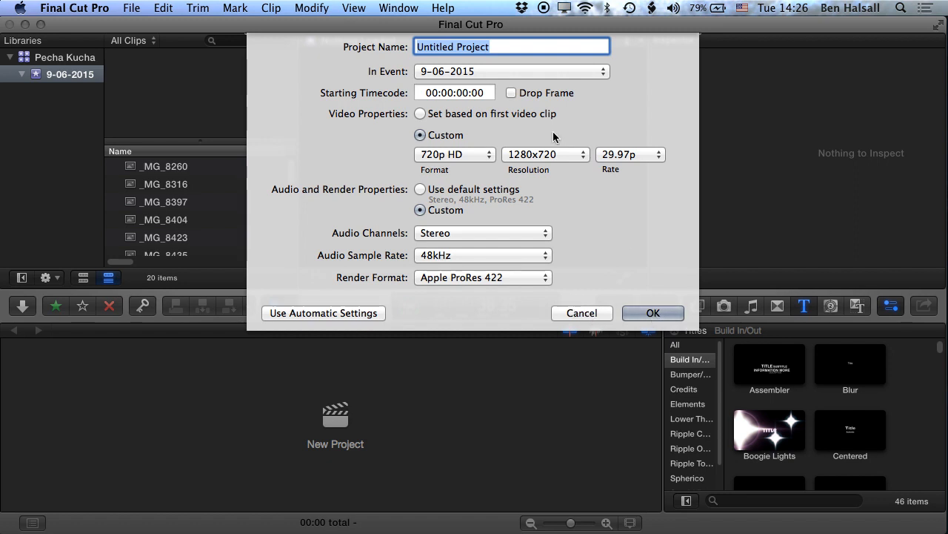
type("slide")
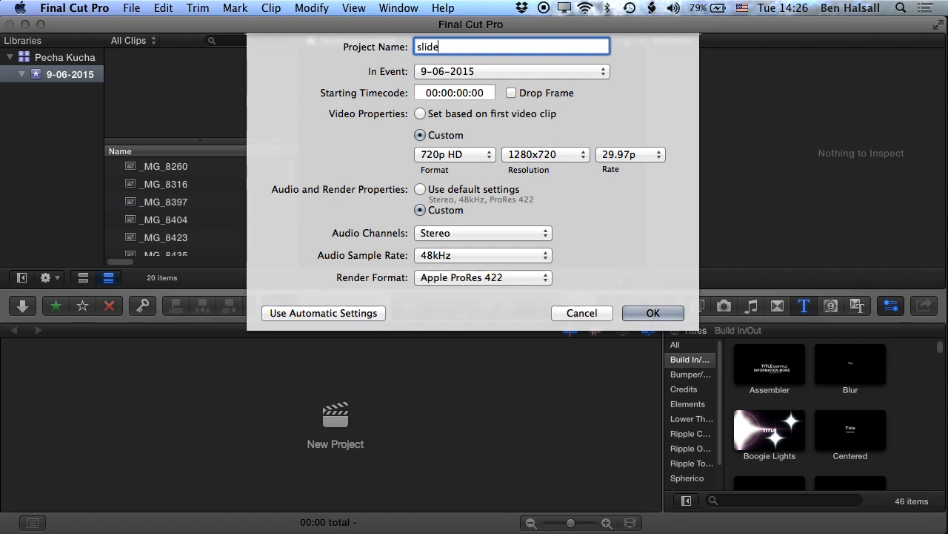
type("show presentation")
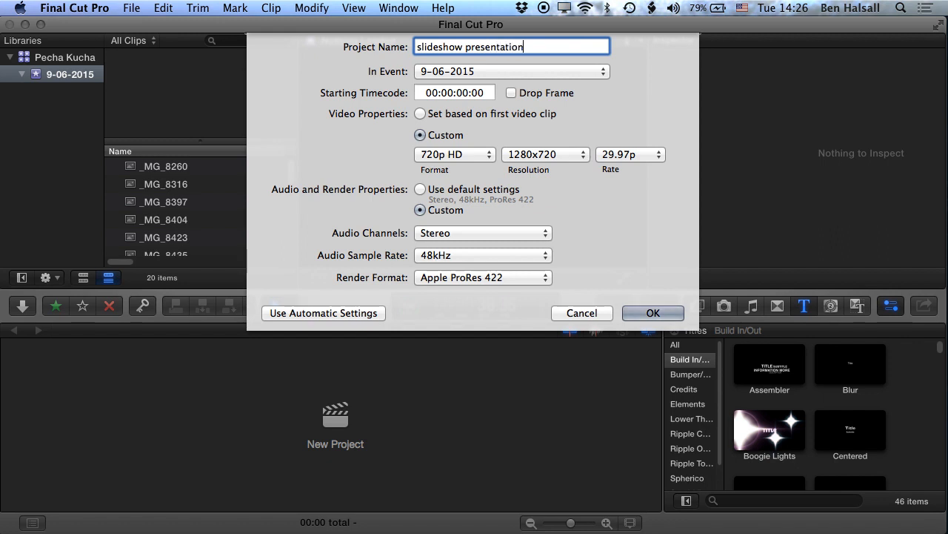
left_click(652, 312)
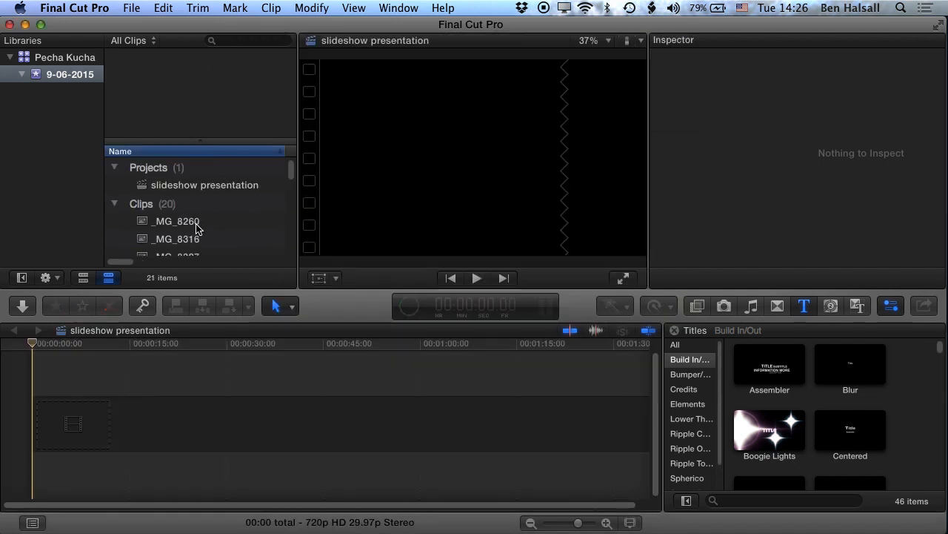
Step: Append all 20 event photos to the slideshow presentation timeline, totalling 3:20
left_click(177, 221)
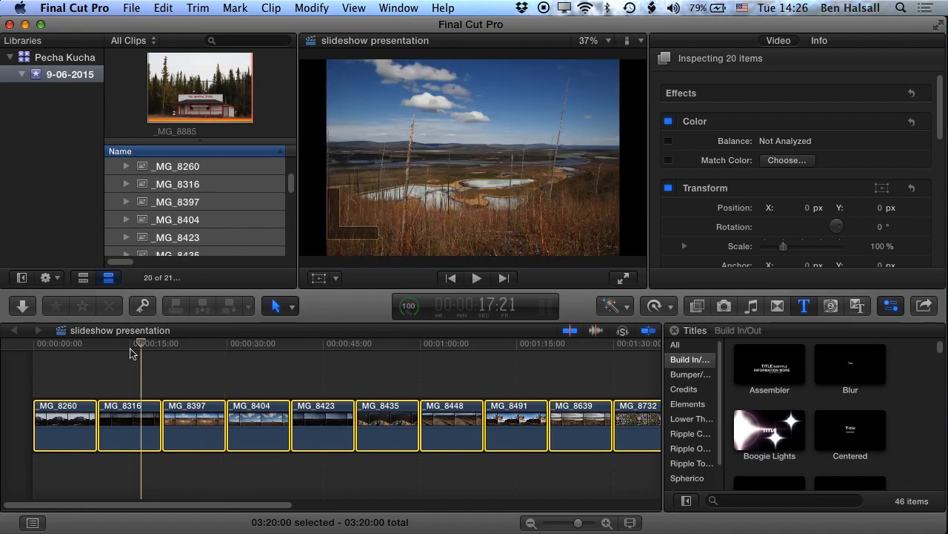
left_click(32, 343)
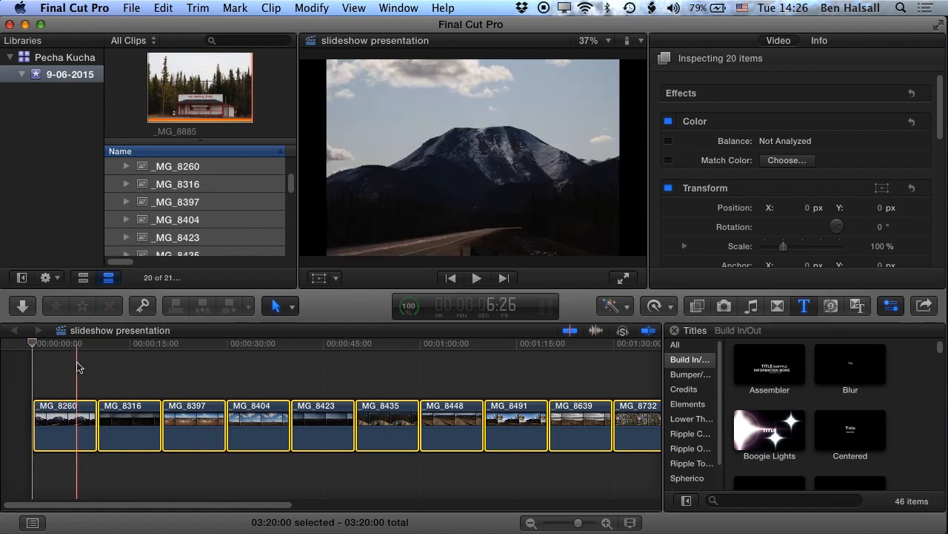
left_click(64, 415)
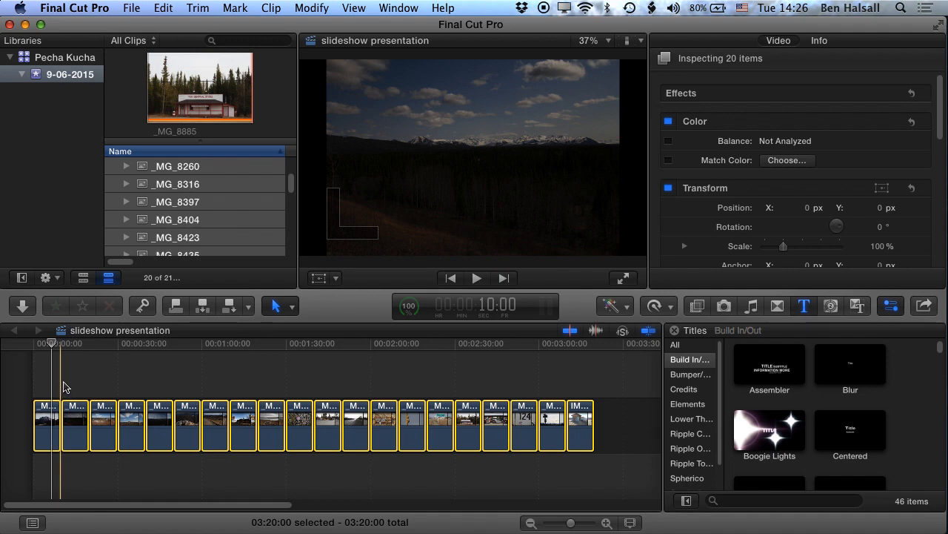
mouse_move(65, 389)
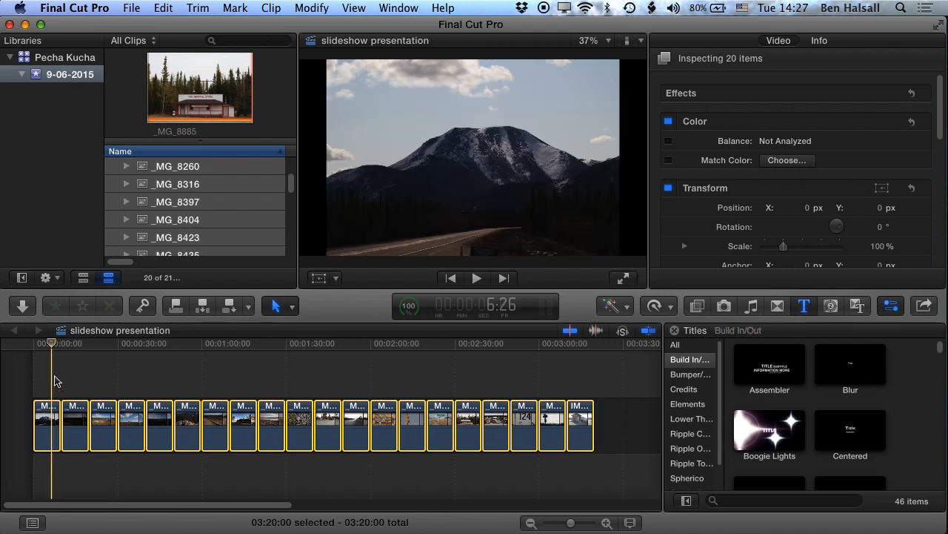
Step: Change all 20 clips' duration to 20:00 seconds via Modify > Change Duration
left_click(311, 8)
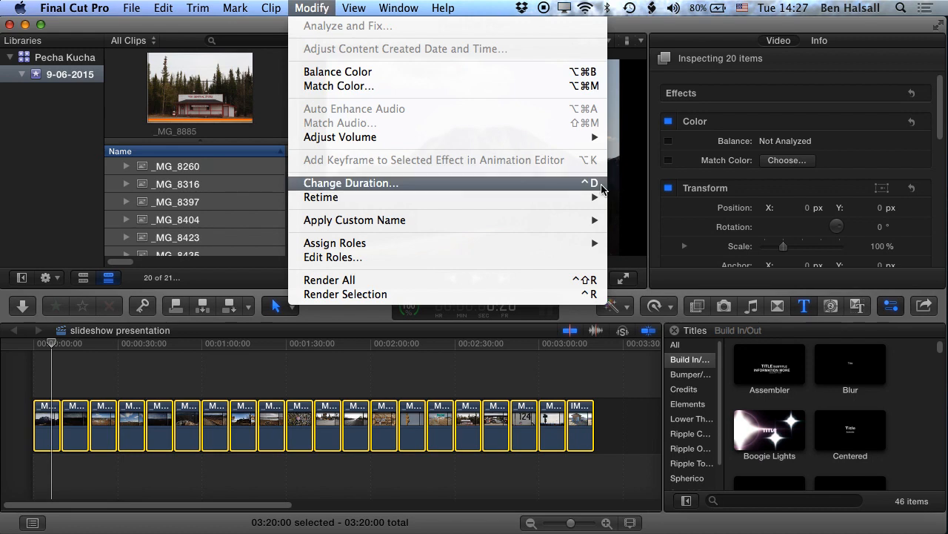
mouse_move(589, 189)
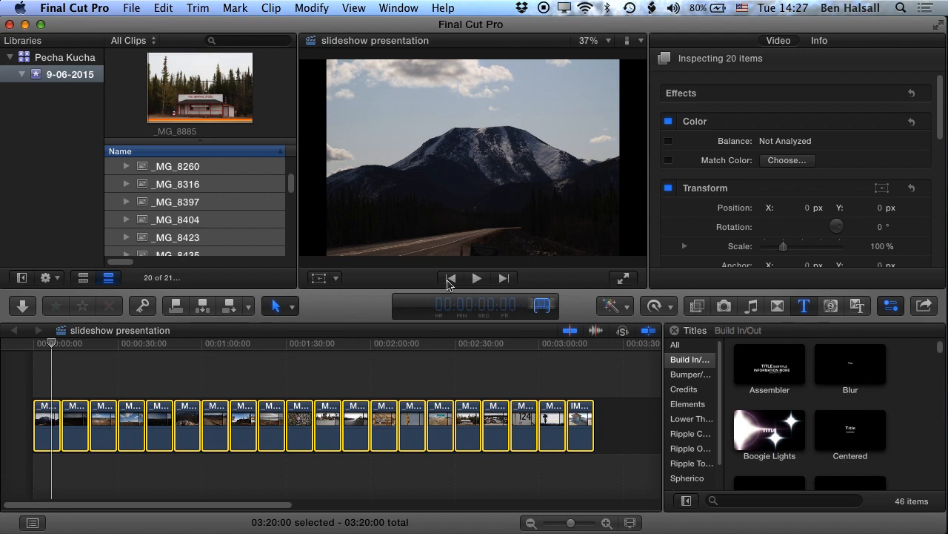
mouse_move(538, 302)
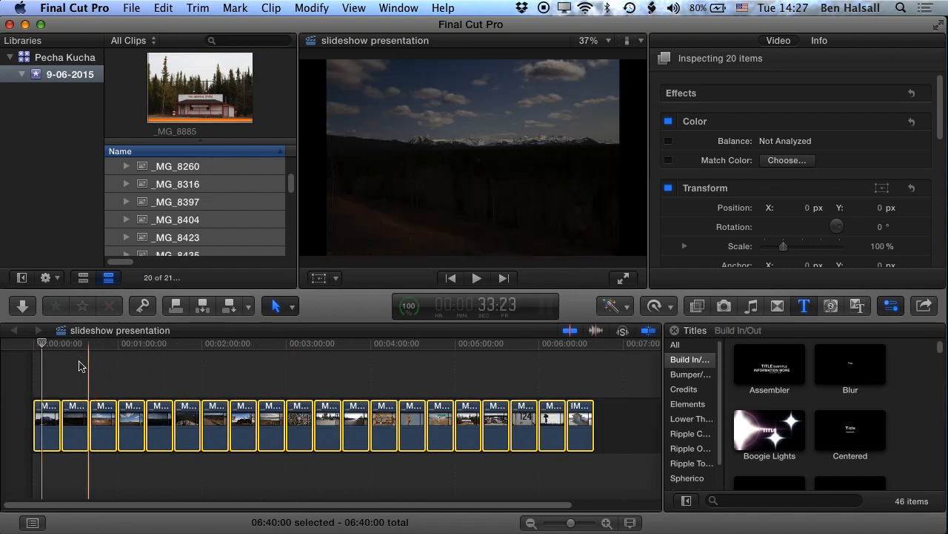
left_click(59, 343)
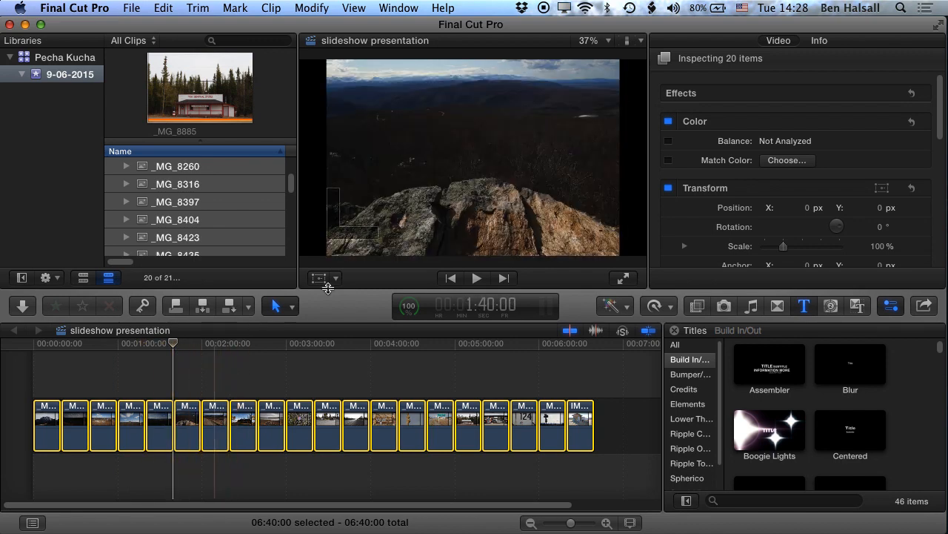
mouse_move(369, 302)
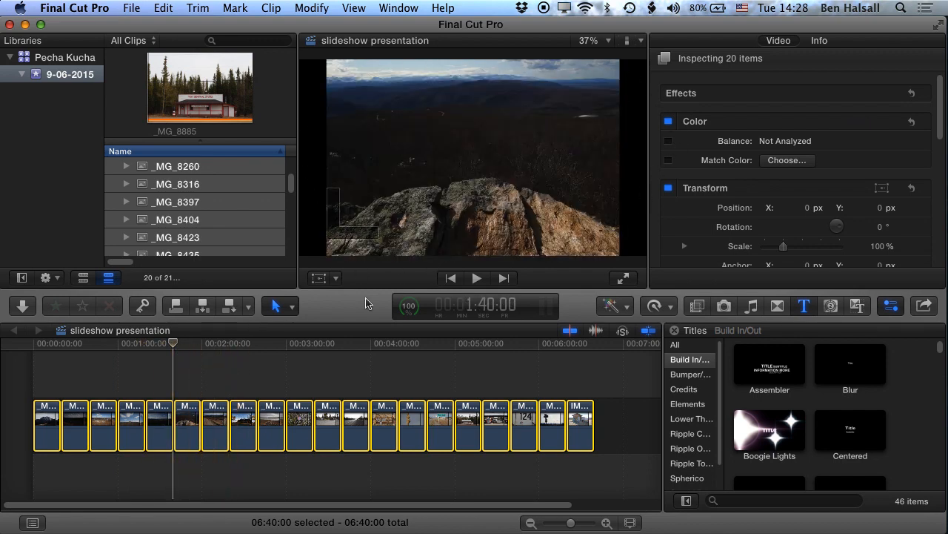
Step: Set the Transform Scale of all selected slides to 122% in the Video Inspector
left_click(164, 378)
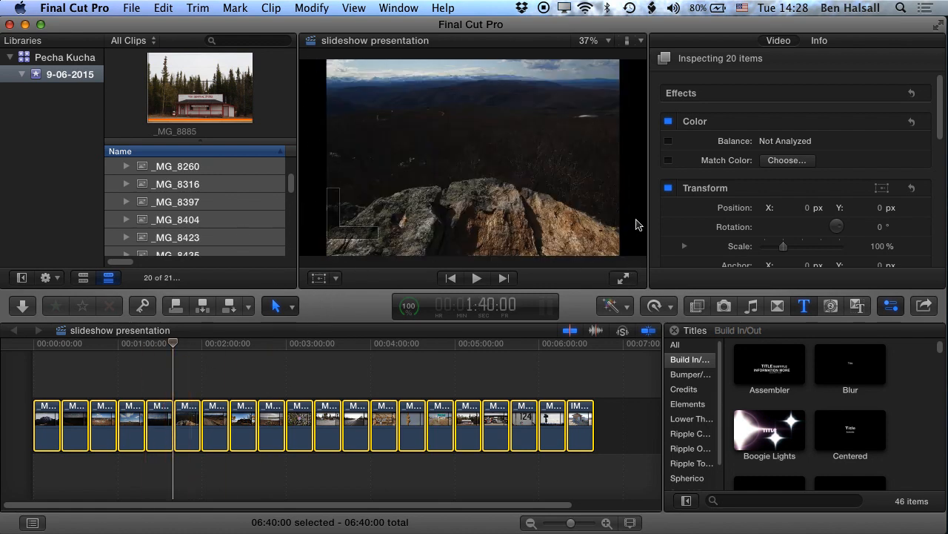
mouse_move(311, 81)
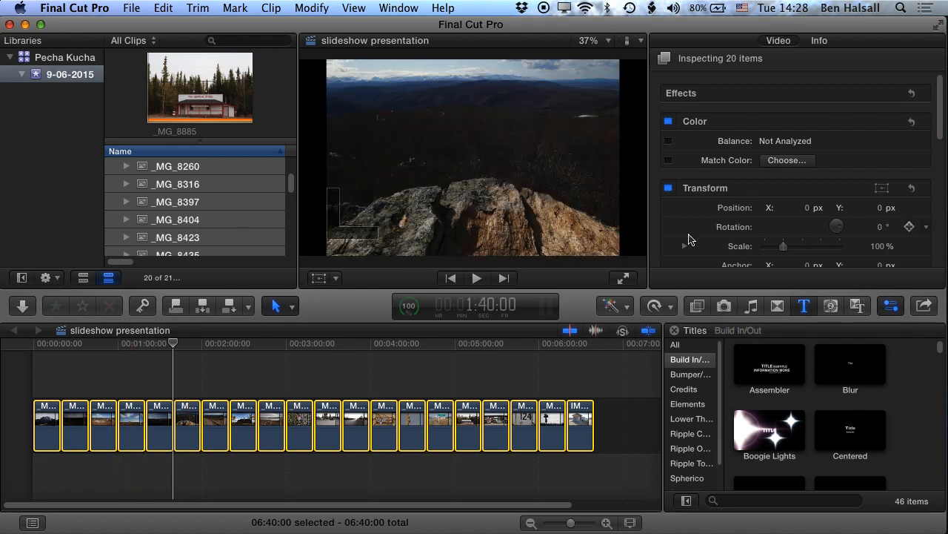
left_click_drag(784, 246, 787, 245)
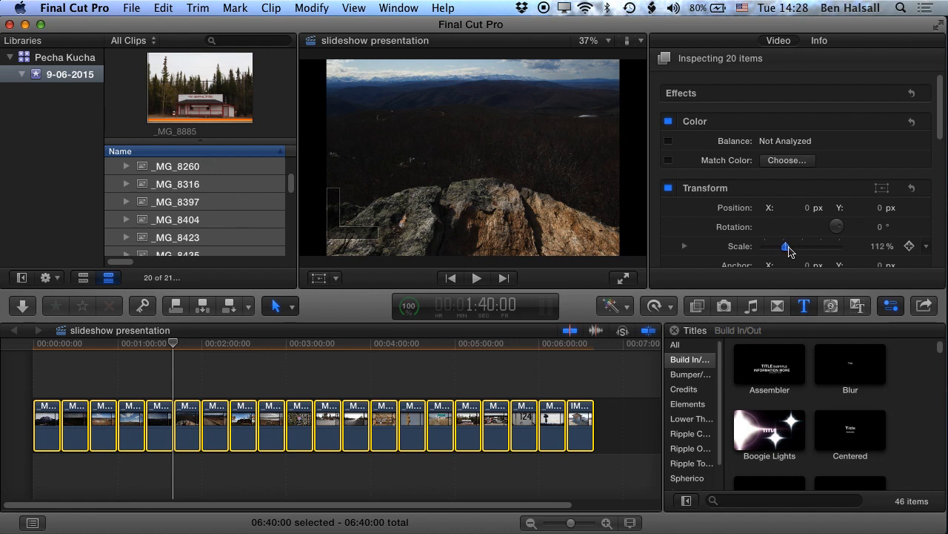
left_click_drag(787, 245, 776, 245)
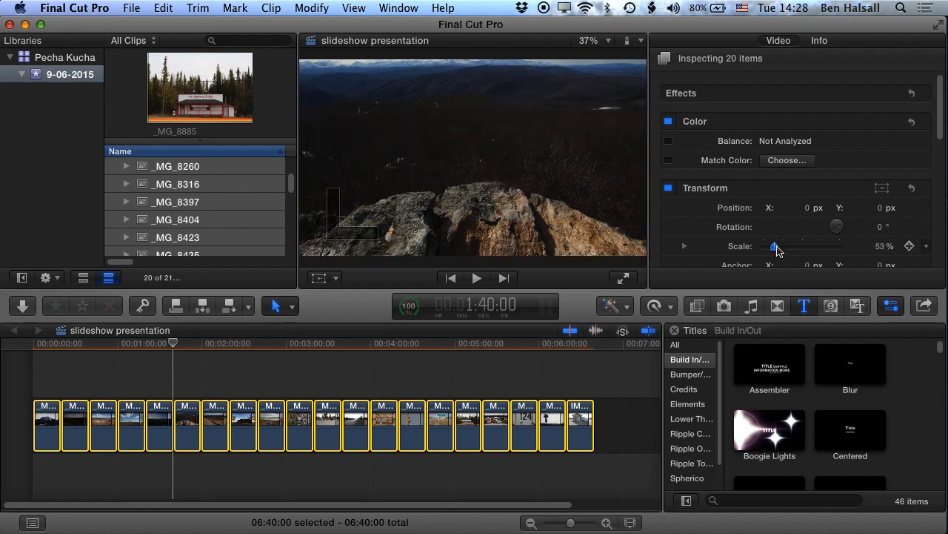
left_click_drag(776, 246, 788, 246)
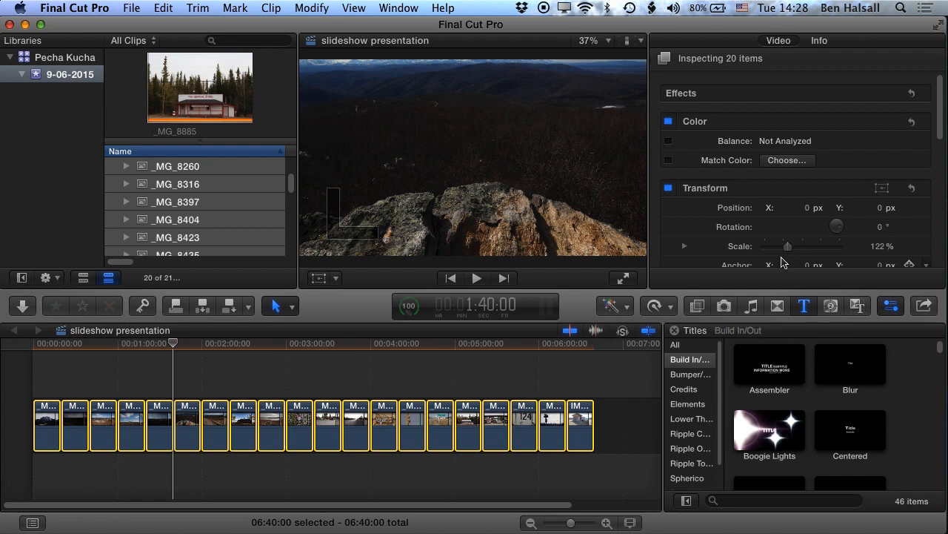
mouse_move(596, 289)
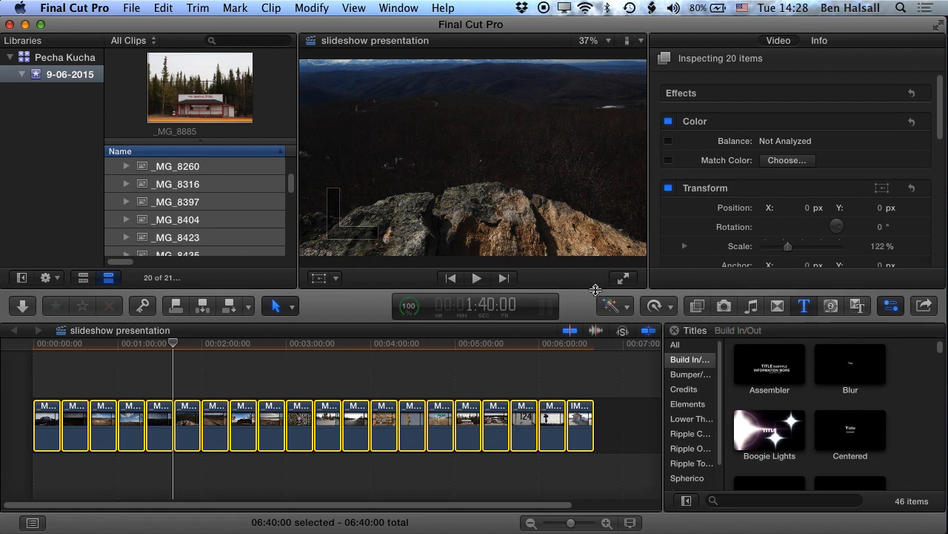
left_click(189, 349)
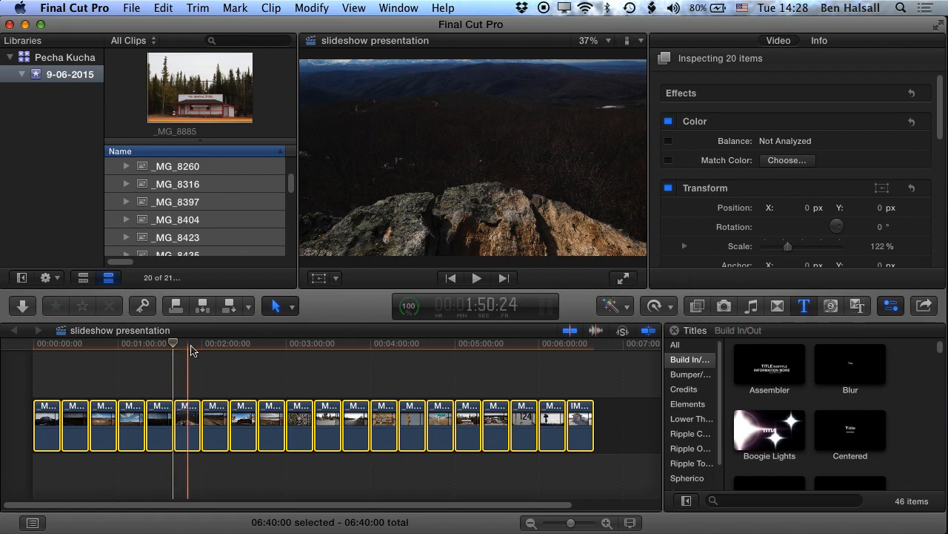
left_click(32, 343)
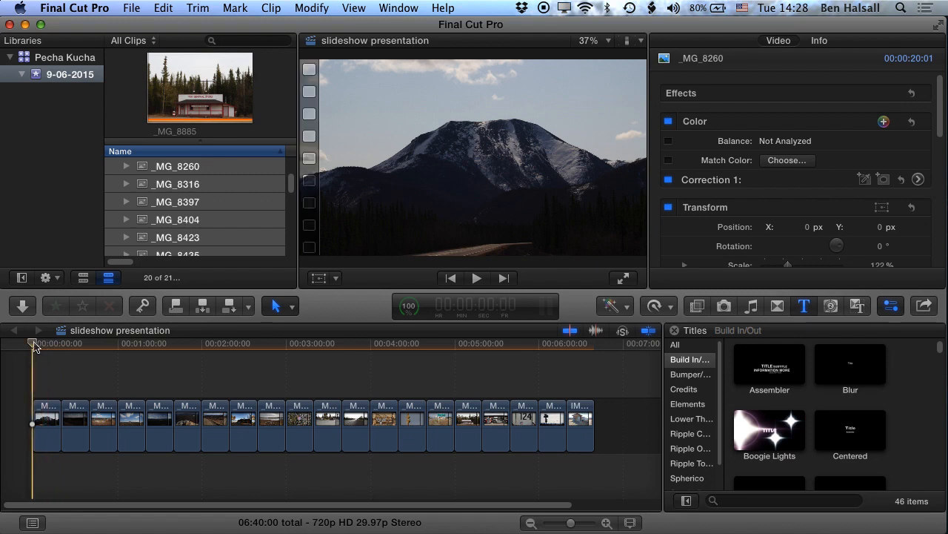
mouse_move(319, 278)
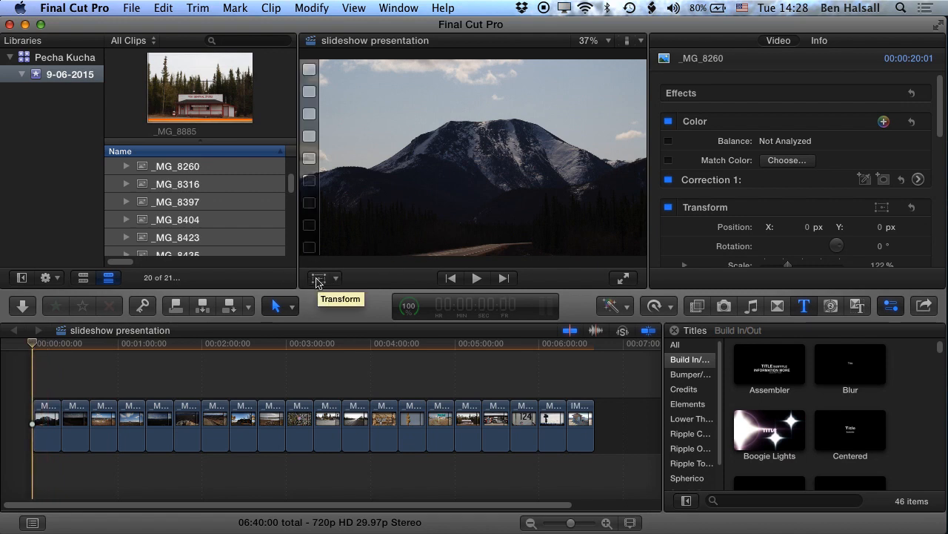
left_click(320, 277)
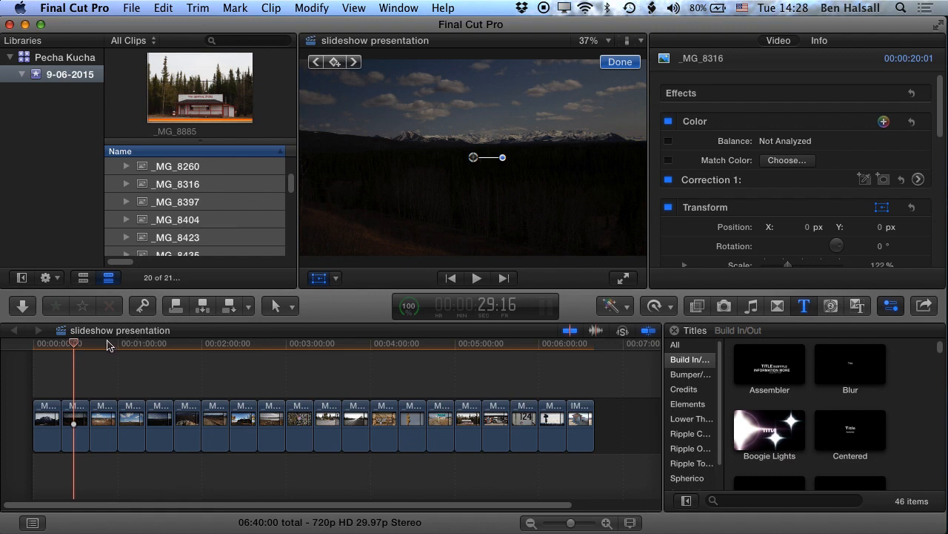
left_click(135, 343)
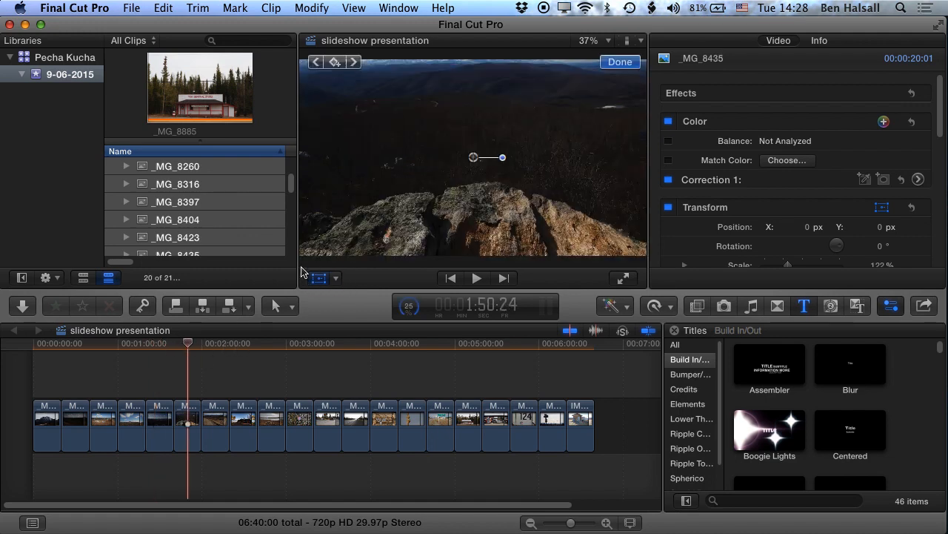
left_click_drag(489, 157, 457, 150)
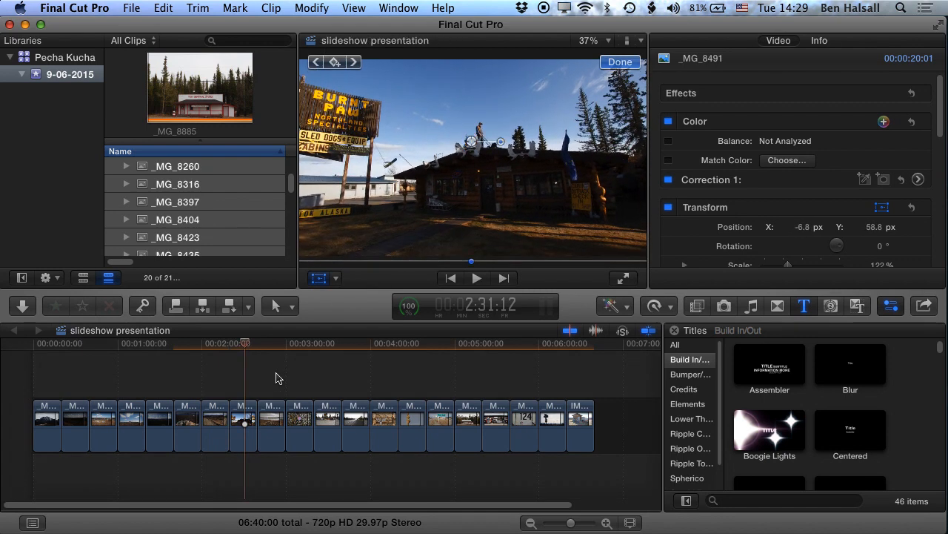
mouse_move(233, 375)
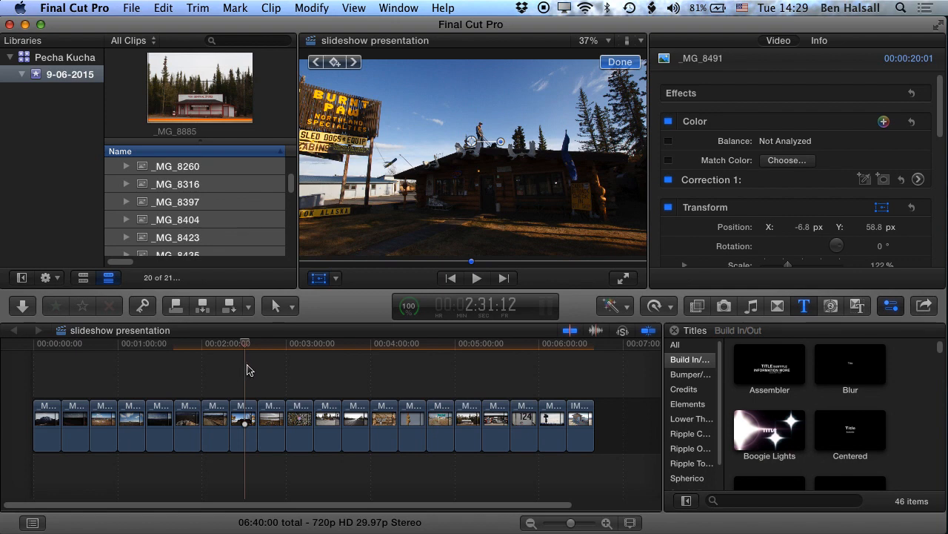
mouse_move(252, 371)
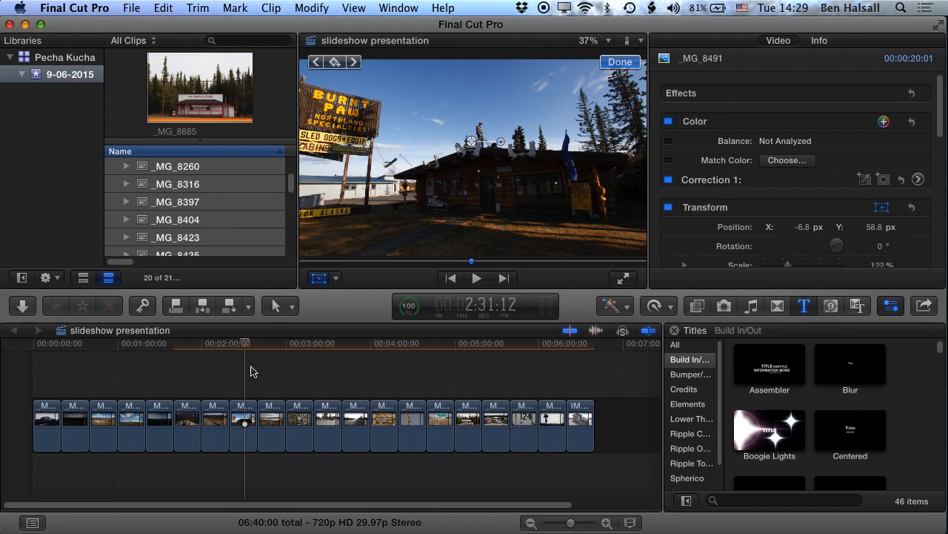
mouse_move(178, 380)
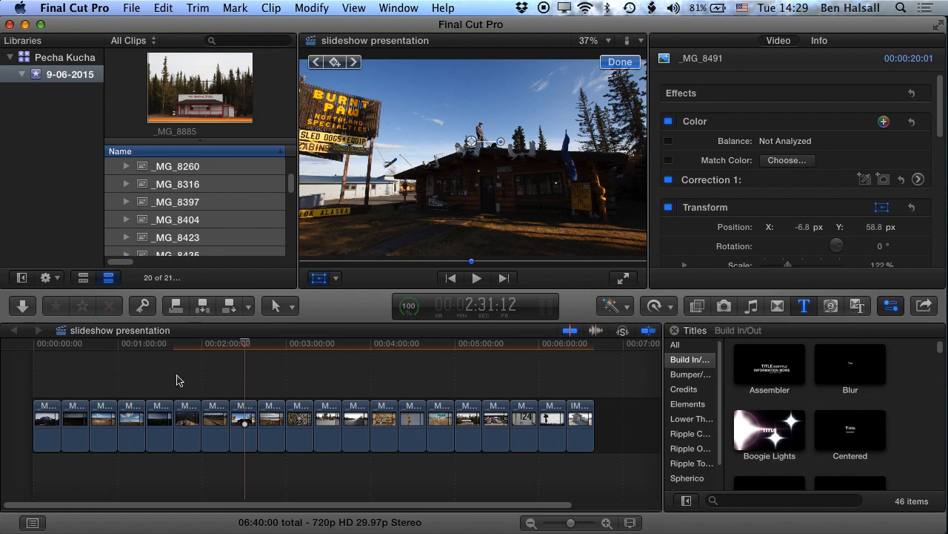
mouse_move(804, 305)
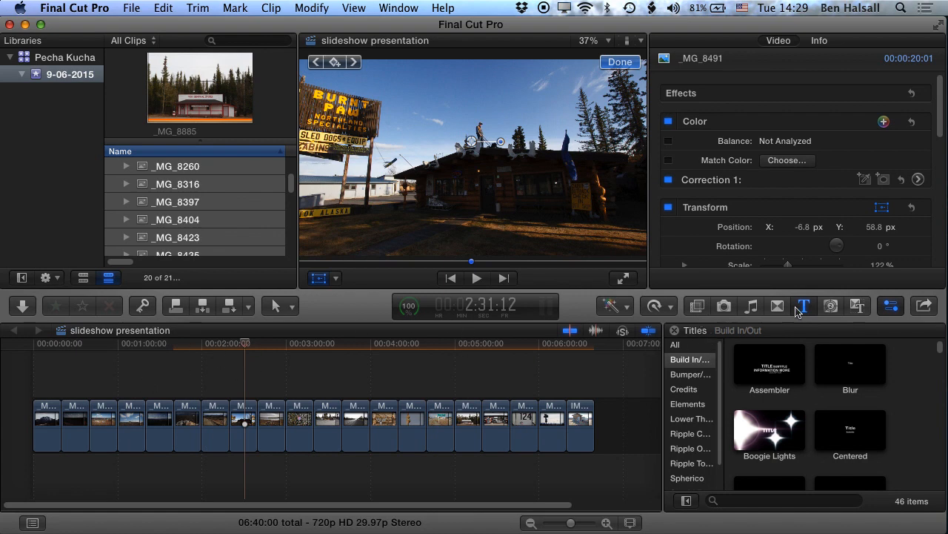
Step: Apply a one-second Push transition between _MG_8491 and _MG_8639
left_click(777, 306)
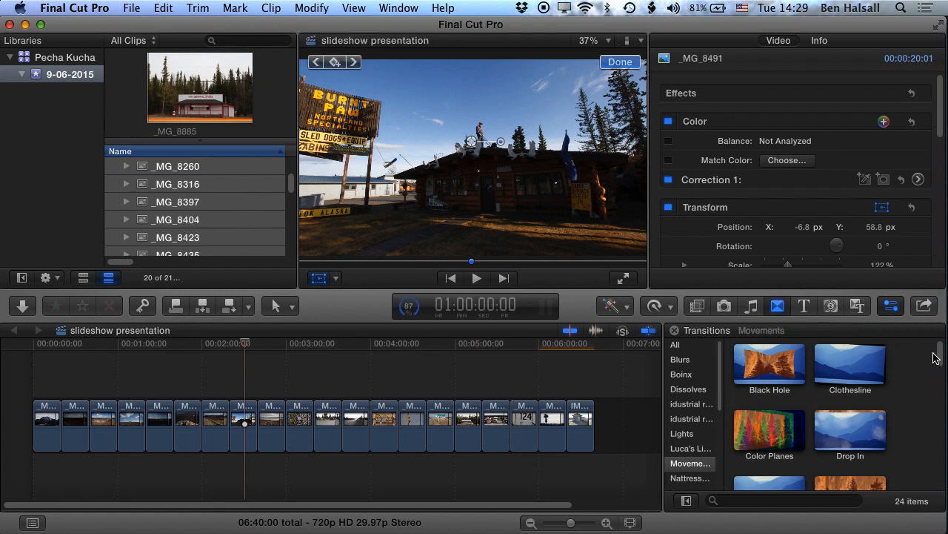
scroll("down", 3)
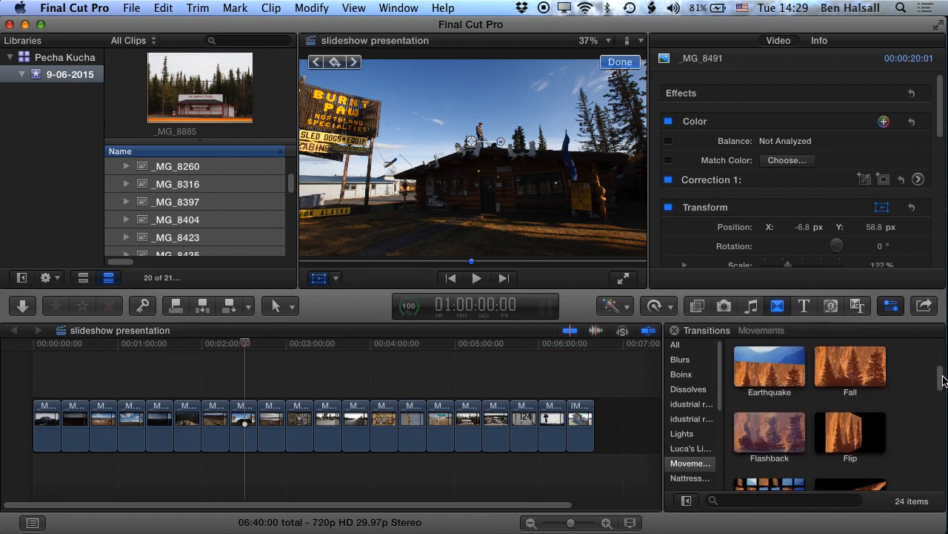
scroll("down", 3)
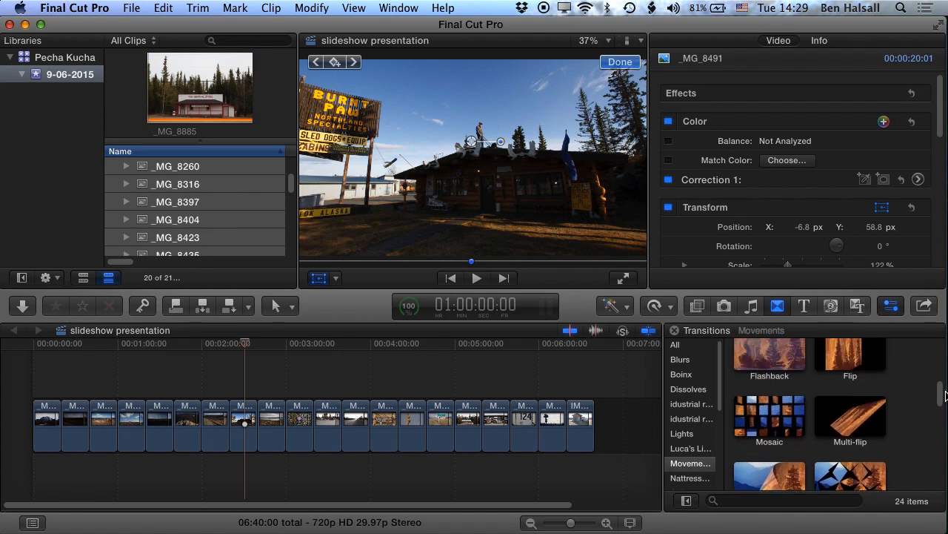
scroll("down", 3)
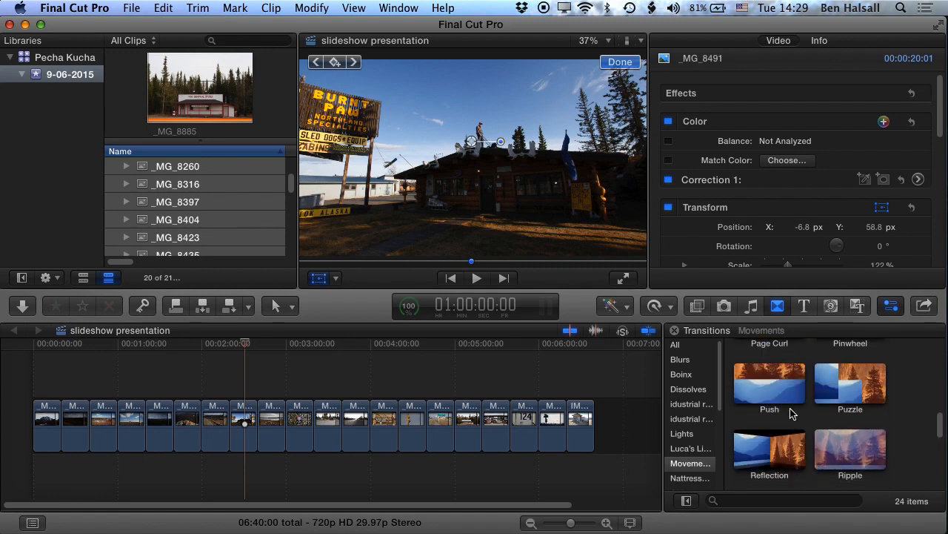
left_click(769, 384)
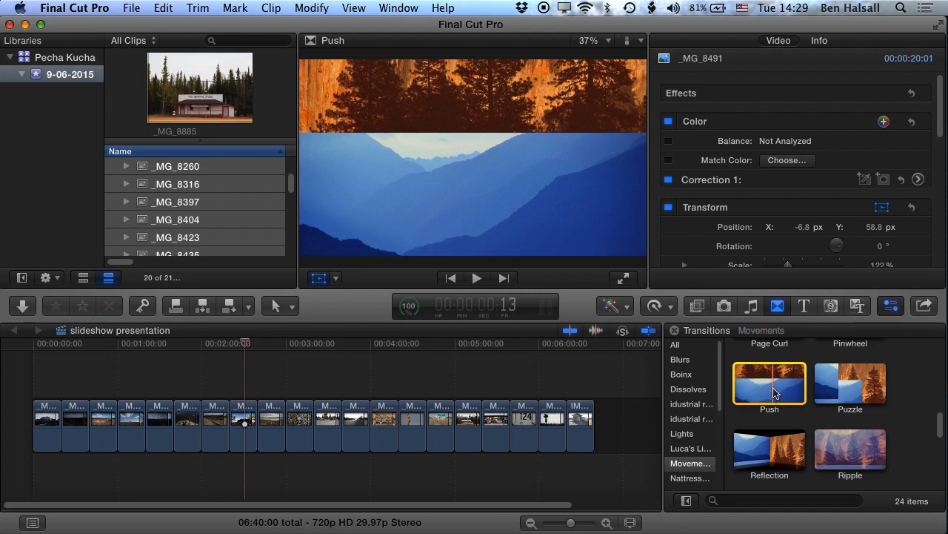
left_click(404, 422)
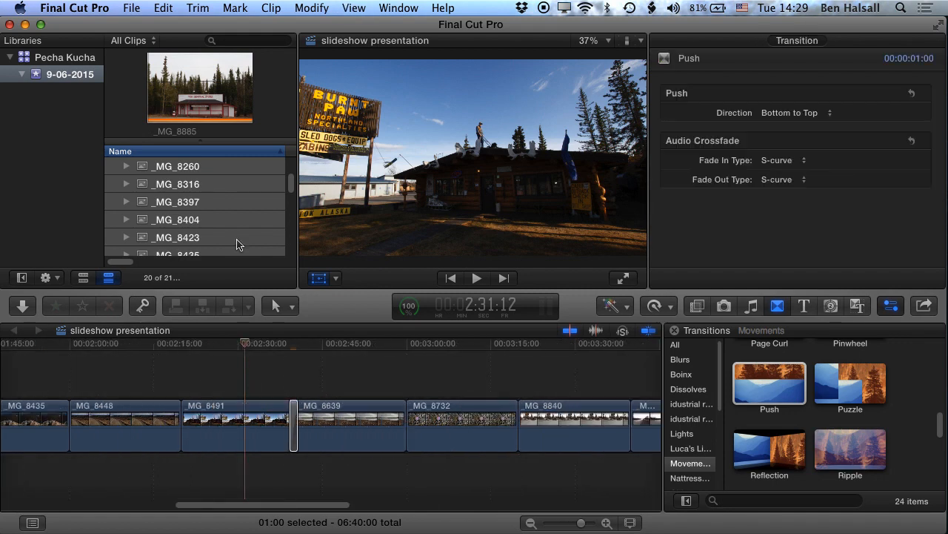
Step: Set the Push transition Direction to Right to Left
left_click(293, 424)
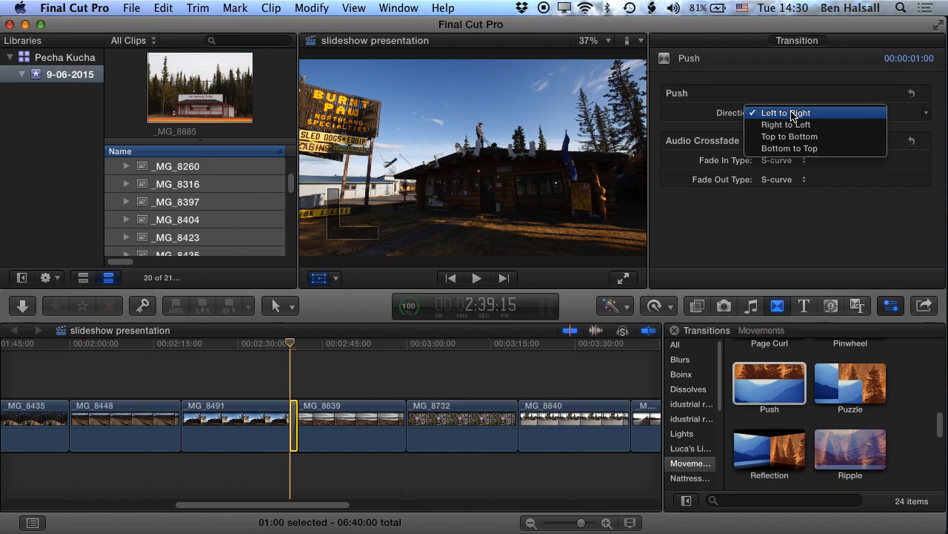
left_click(786, 124)
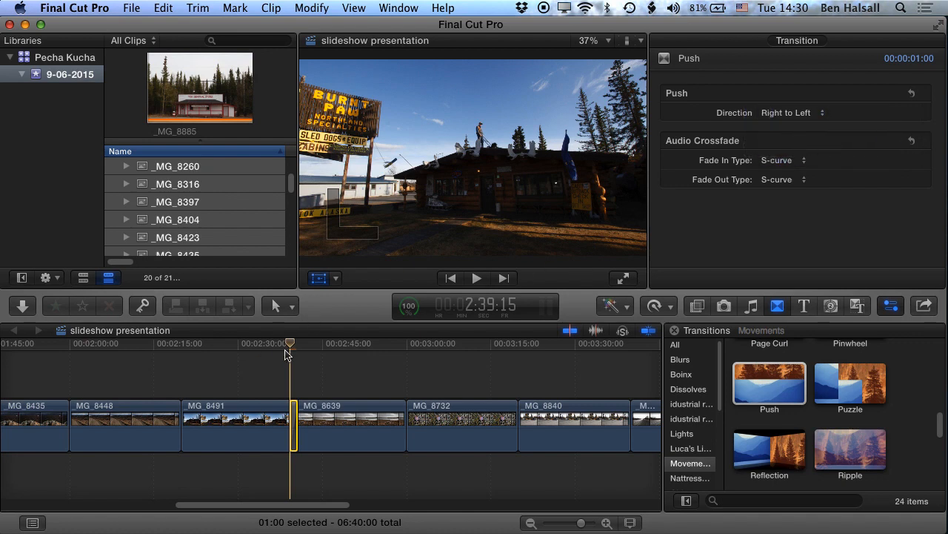
mouse_move(296, 436)
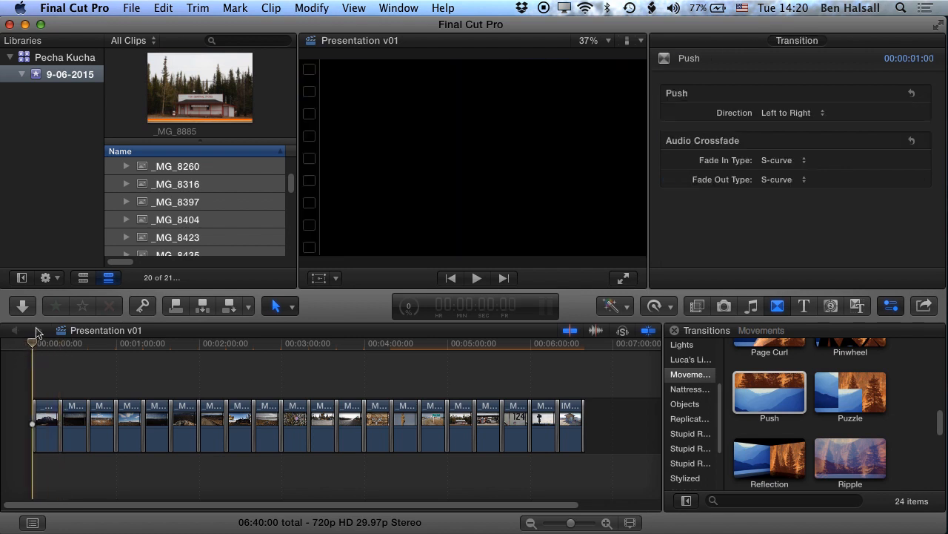
mouse_move(22, 331)
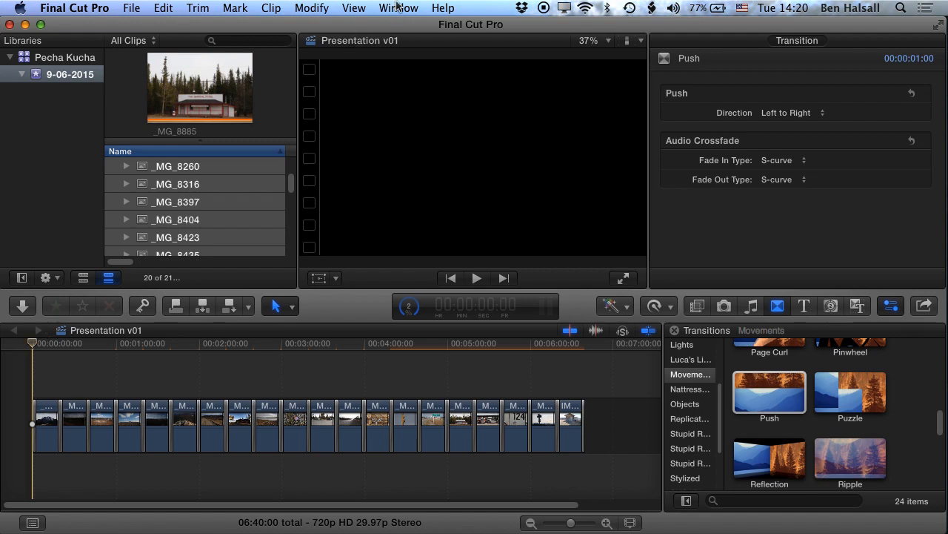
Step: Open the Record Voiceover window from the Window menu
left_click(399, 9)
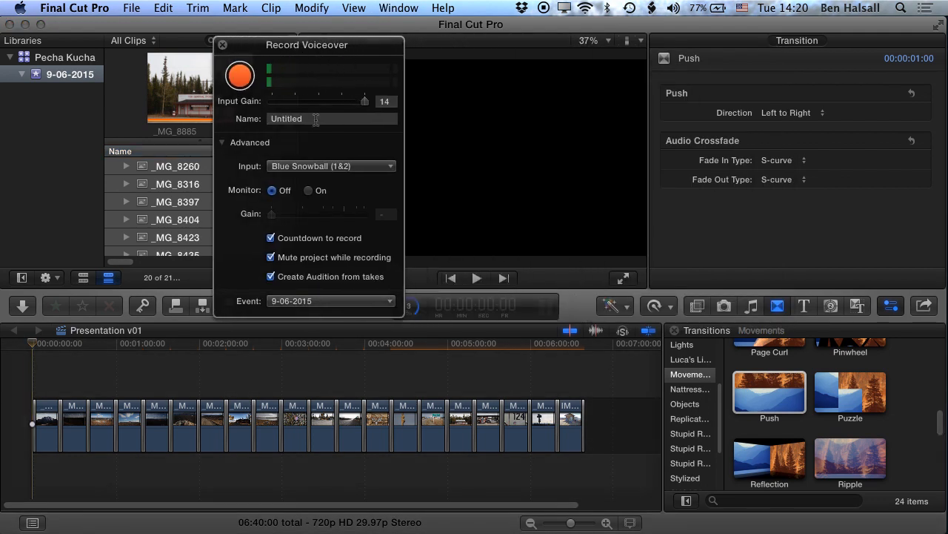
Step: Record voiceover clip Untitled-1 under the opening slides, then close the recording window
left_click(240, 76)
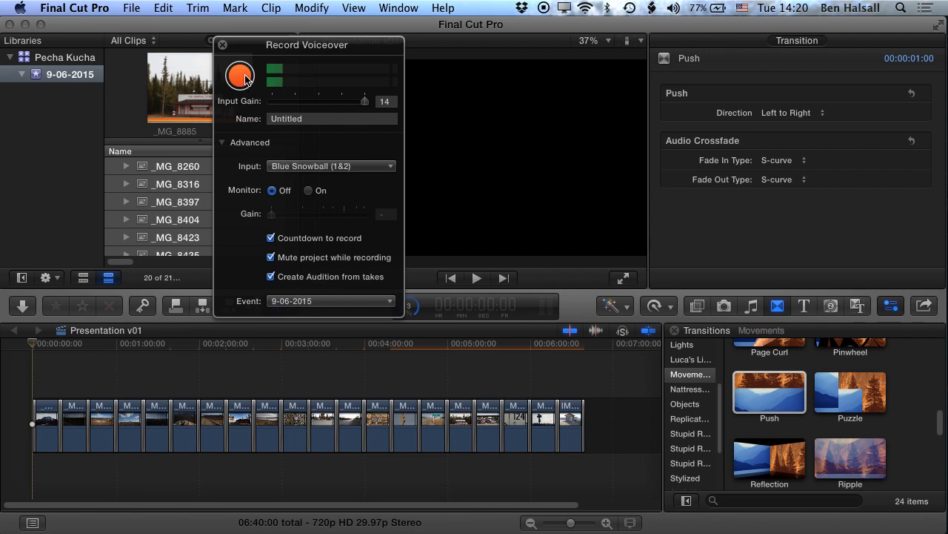
left_click(239, 76)
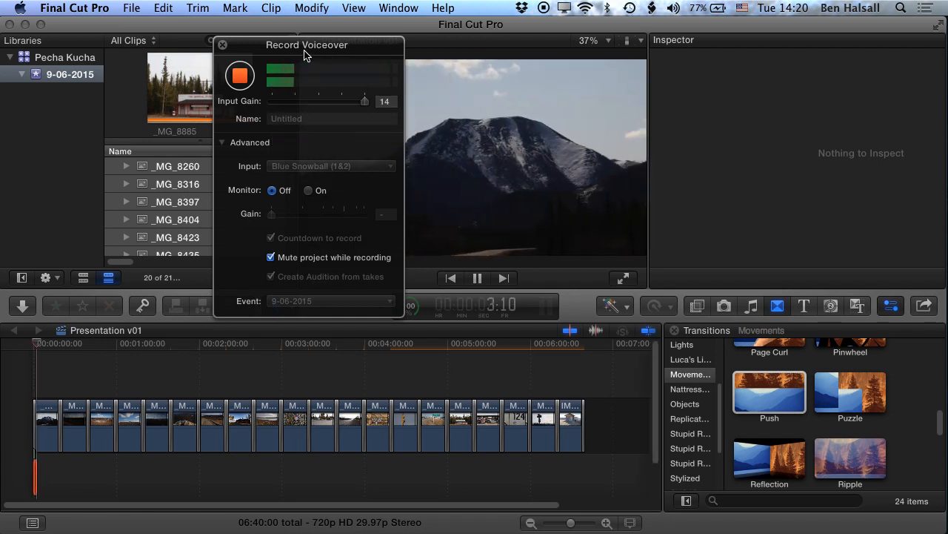
left_click_drag(307, 44, 179, 45)
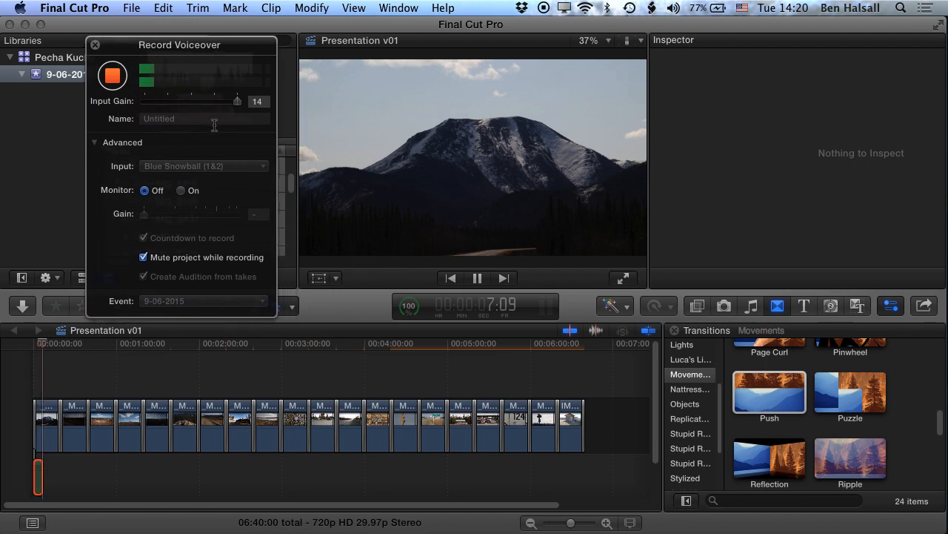
mouse_move(208, 120)
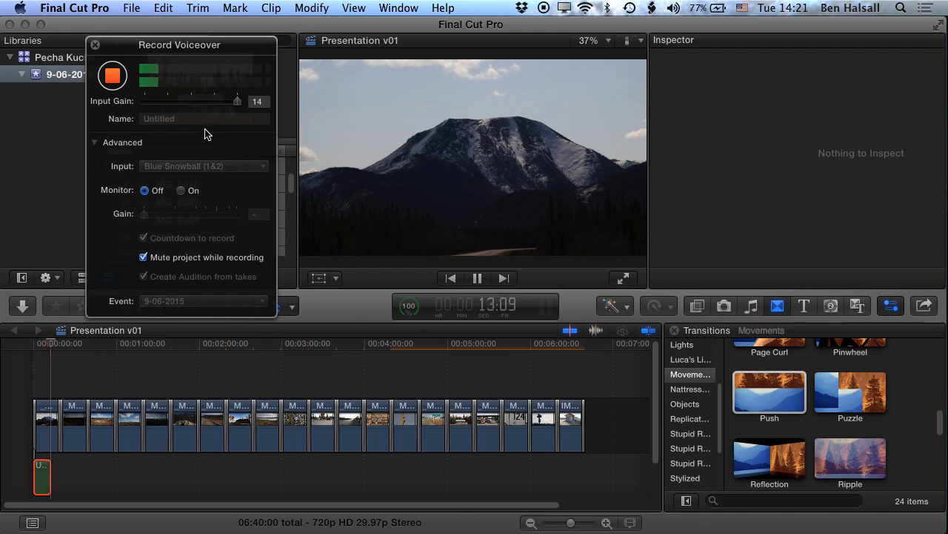
mouse_move(197, 138)
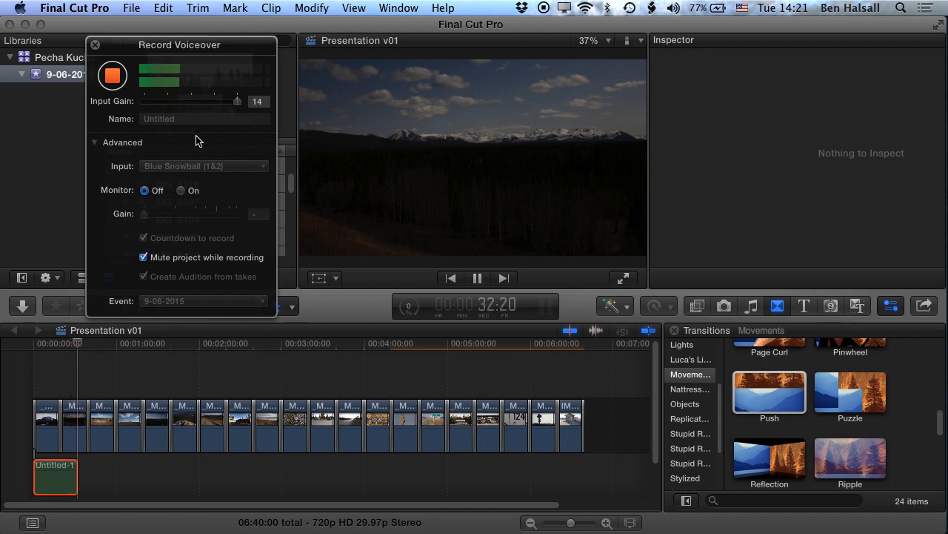
left_click(112, 75)
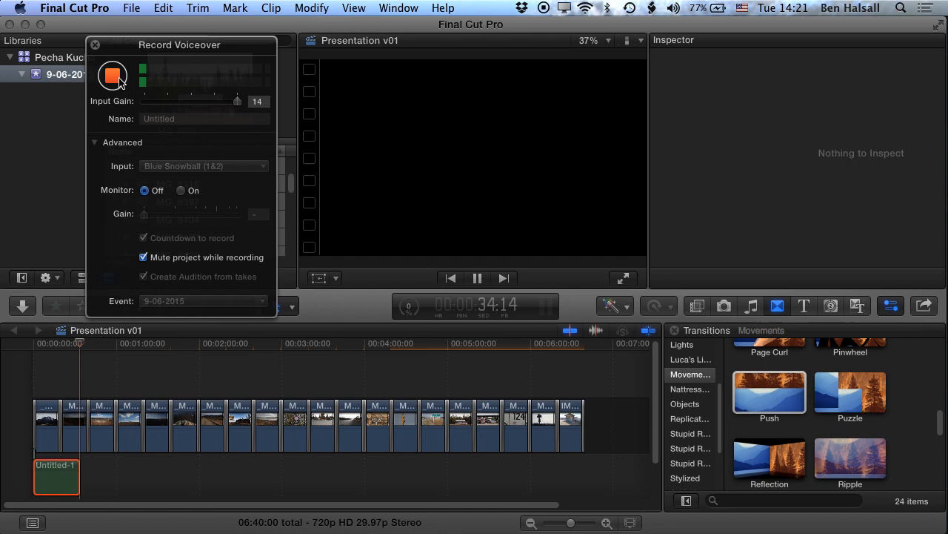
left_click(112, 75)
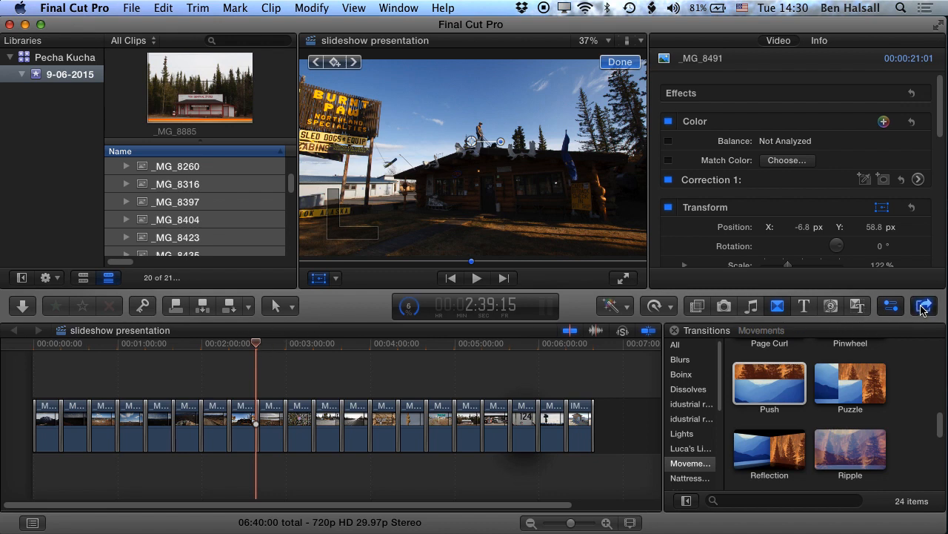
left_click(924, 305)
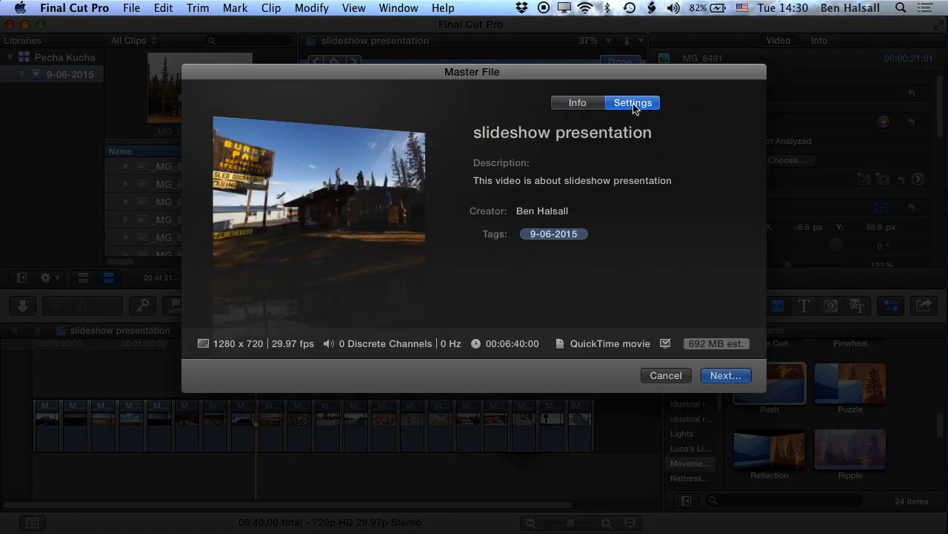
left_click(632, 102)
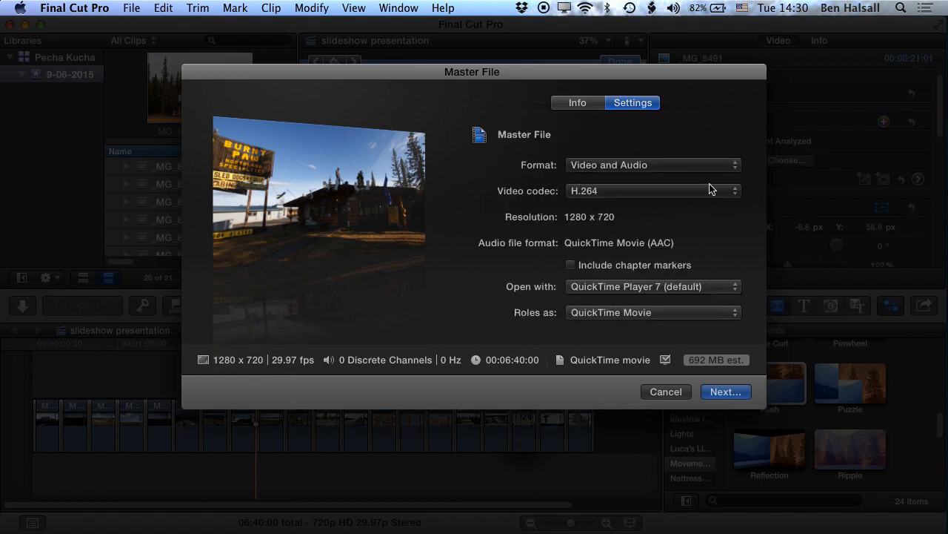
mouse_move(574, 235)
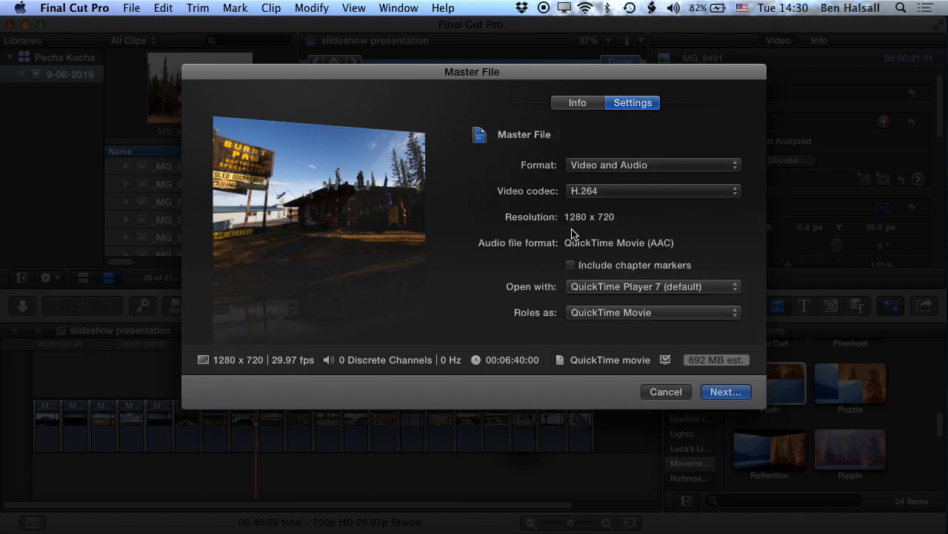
mouse_move(590, 245)
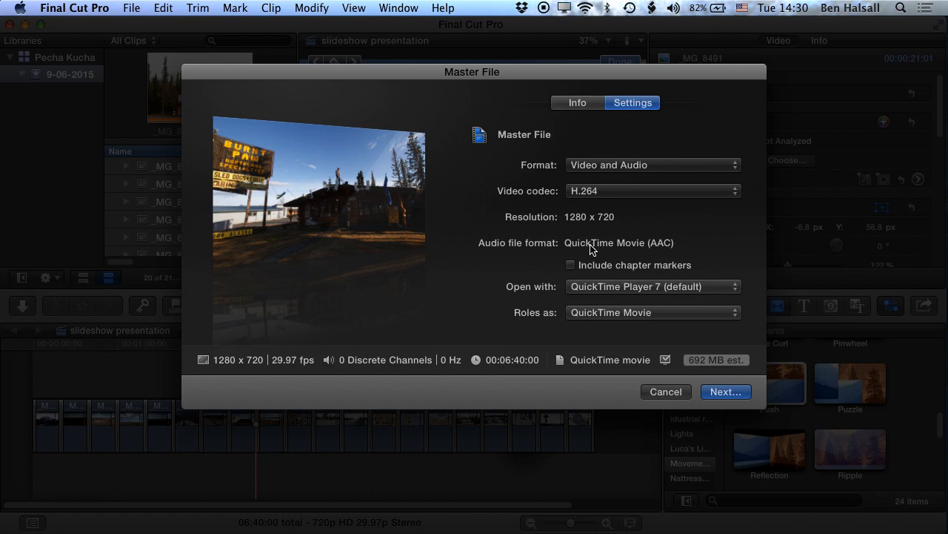
left_click(665, 391)
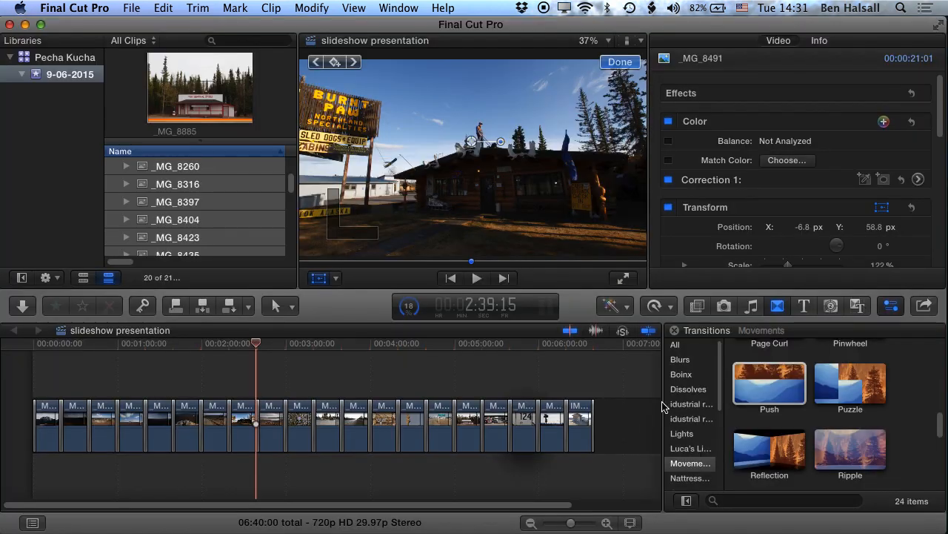